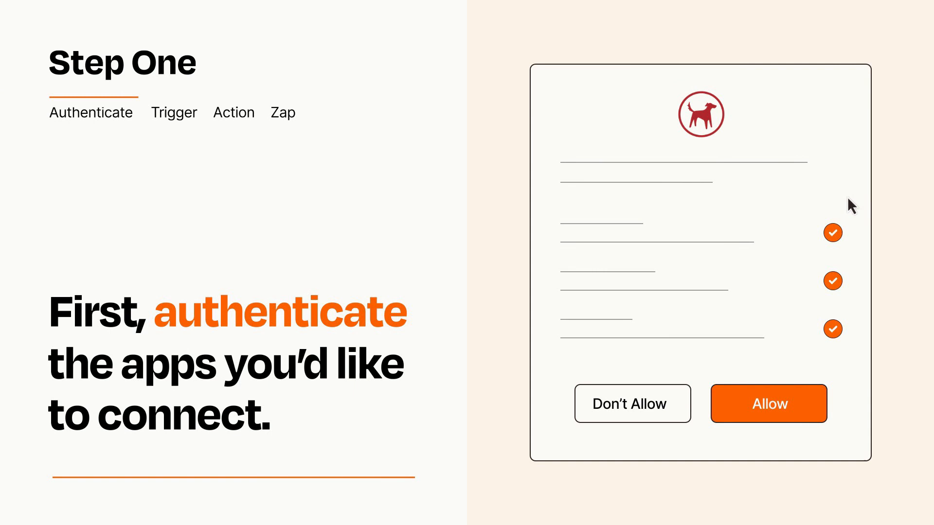
mouse_move(823, 435)
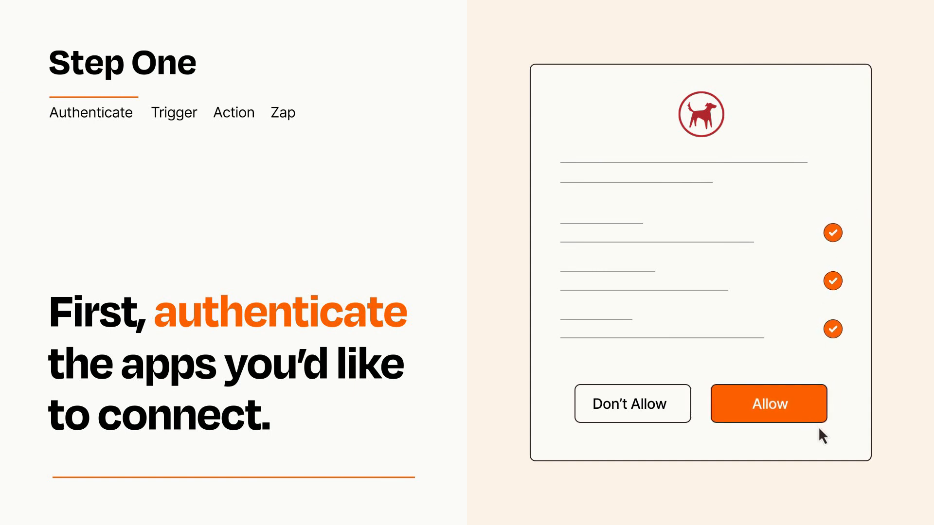
Step: Allow the app access in the permission dialog to authenticate it
left_click(768, 403)
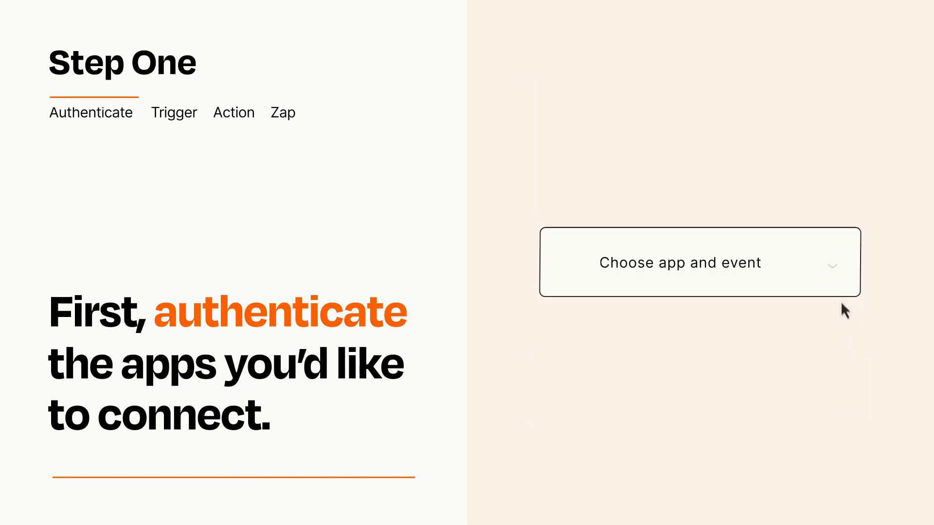
Step: Set the trigger to Outlook's New Calendar Event
left_click(699, 262)
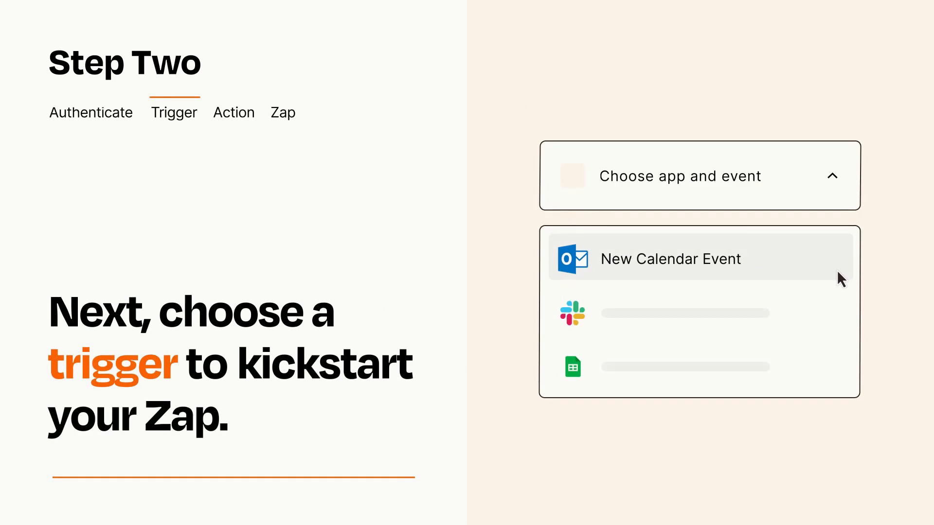
mouse_move(840, 310)
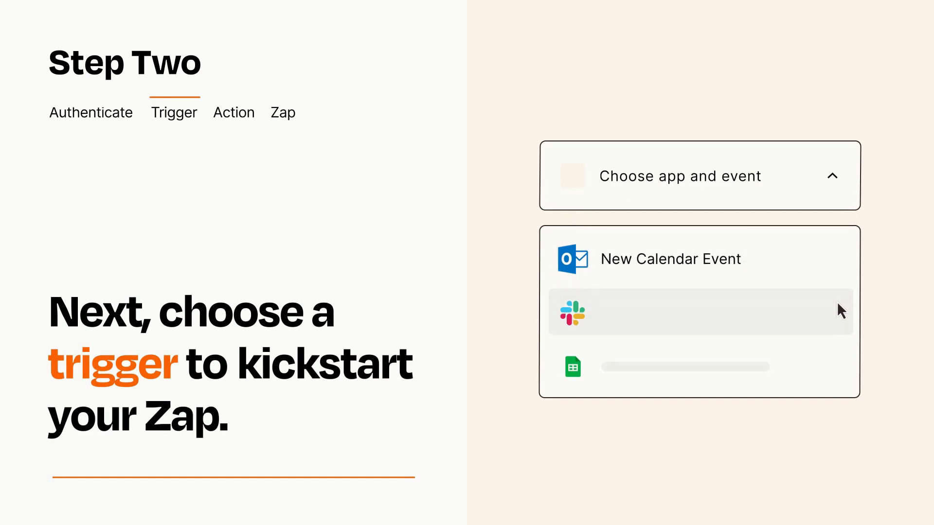
mouse_move(840, 371)
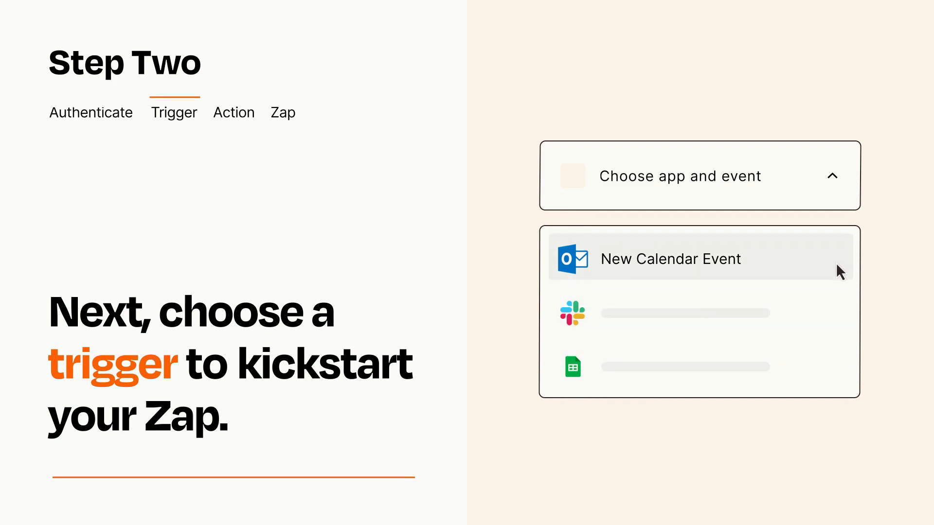
left_click(670, 259)
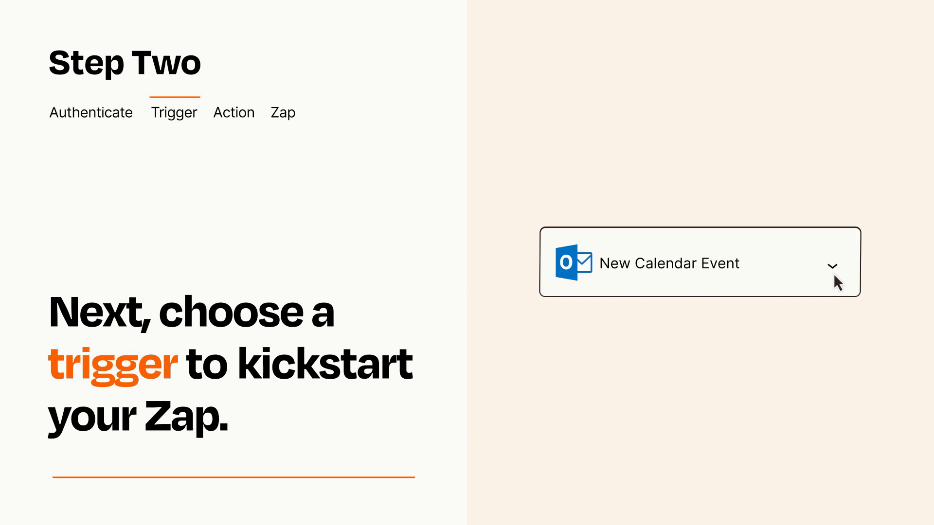
mouse_move(847, 276)
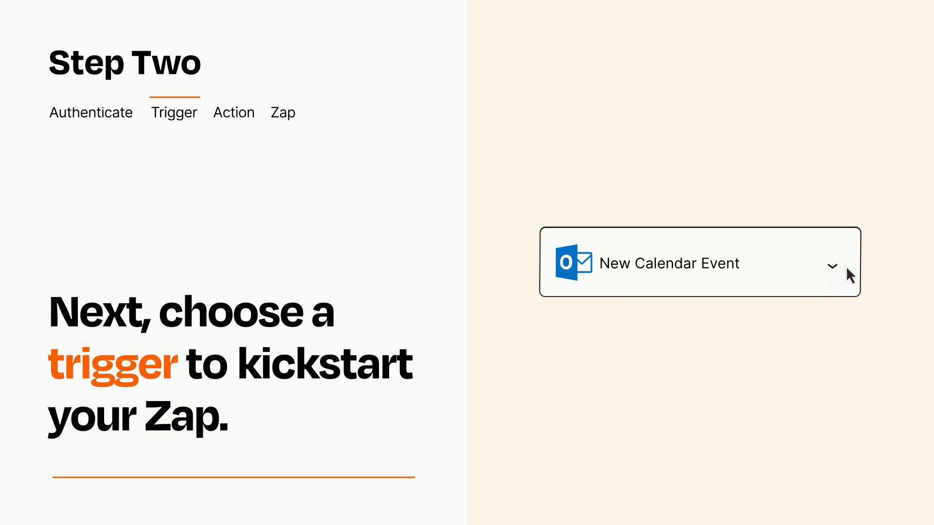
mouse_move(847, 267)
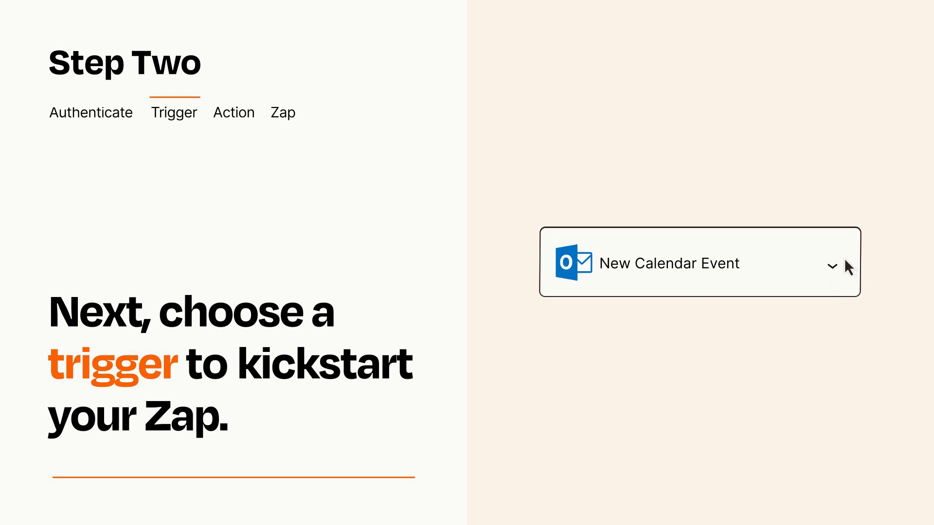
Step: Add the Create Activity action step after the trigger
left_click(234, 112)
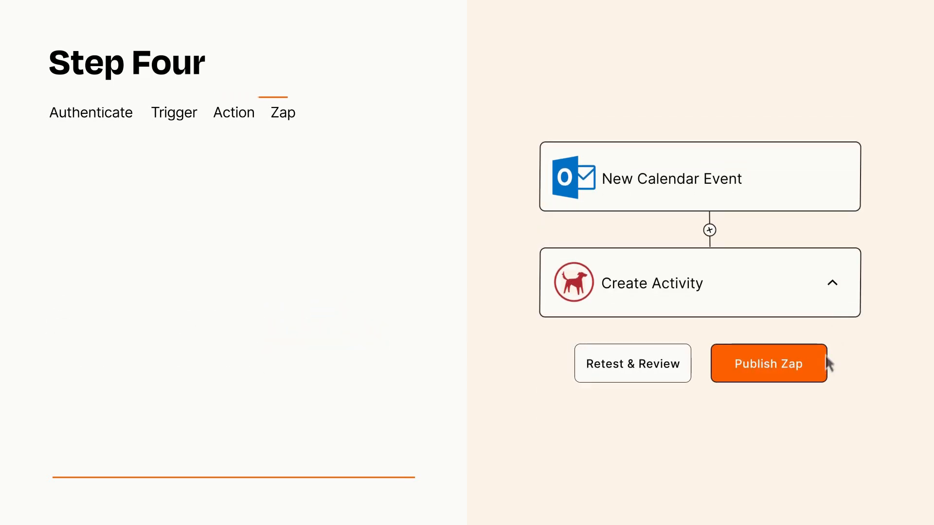
Step: Publish the New Calendar Event to Create Activity Zap
left_click(768, 363)
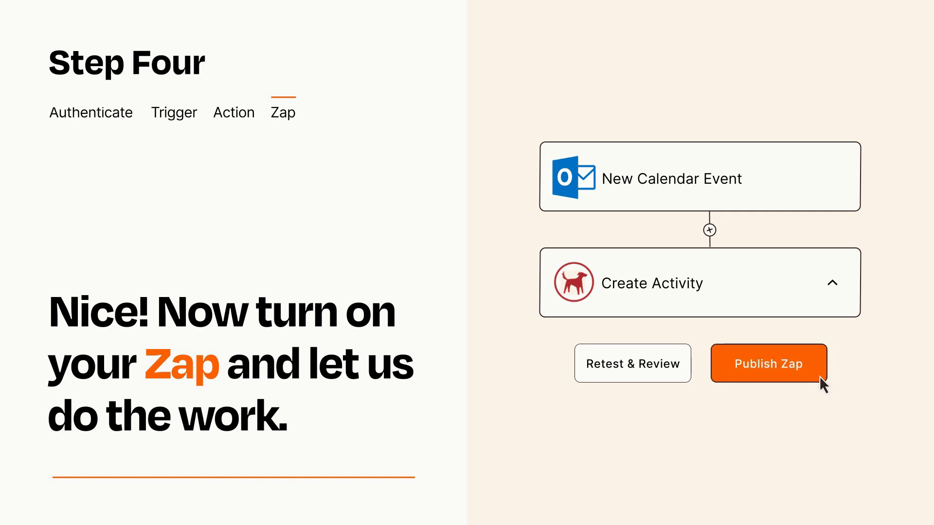
left_click(768, 363)
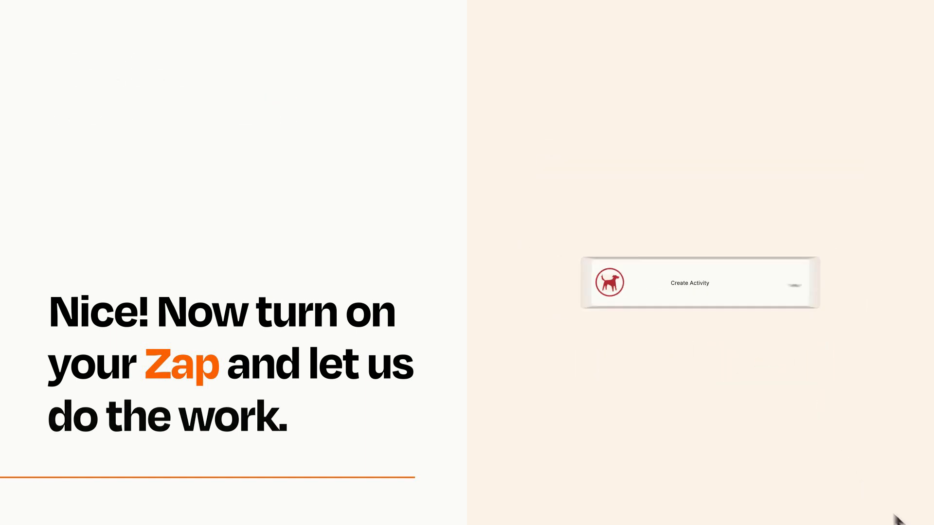